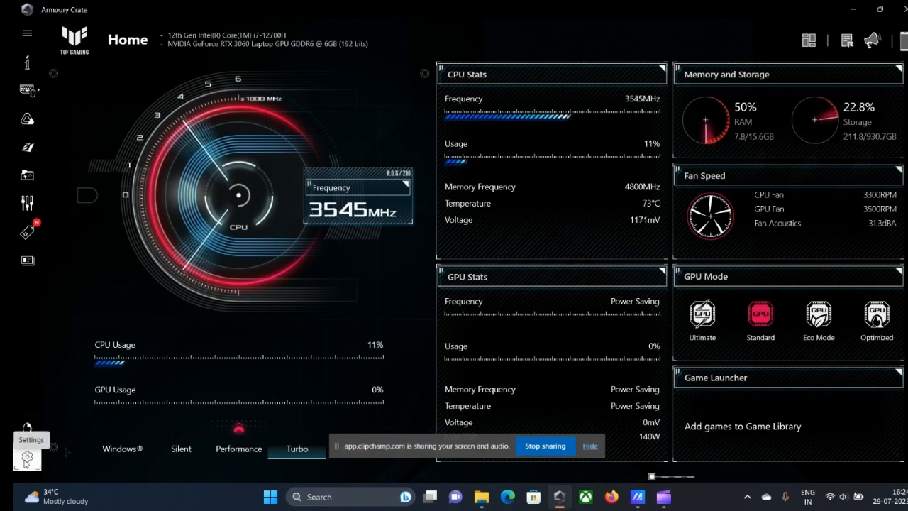
- Check the Update Center: Armoury Crate 5.6.8.0, core service and device components all up to date
left_click(27, 456)
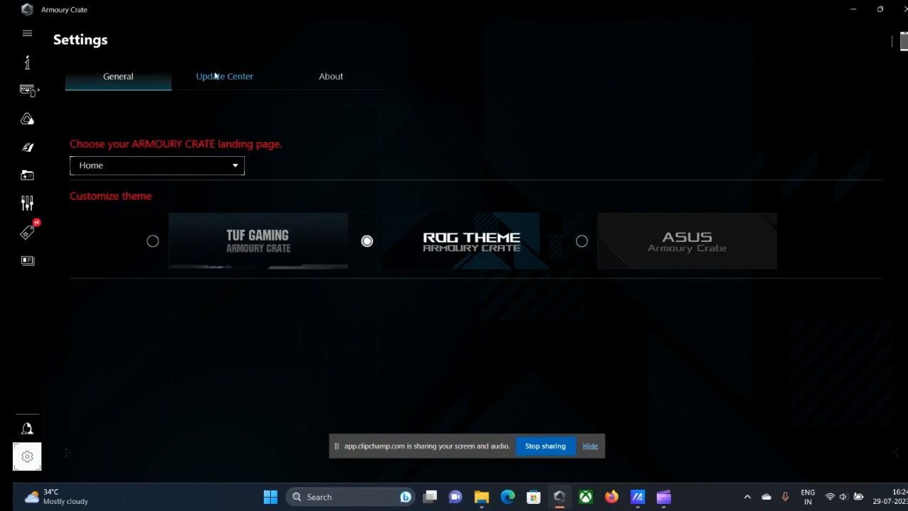
left_click(224, 76)
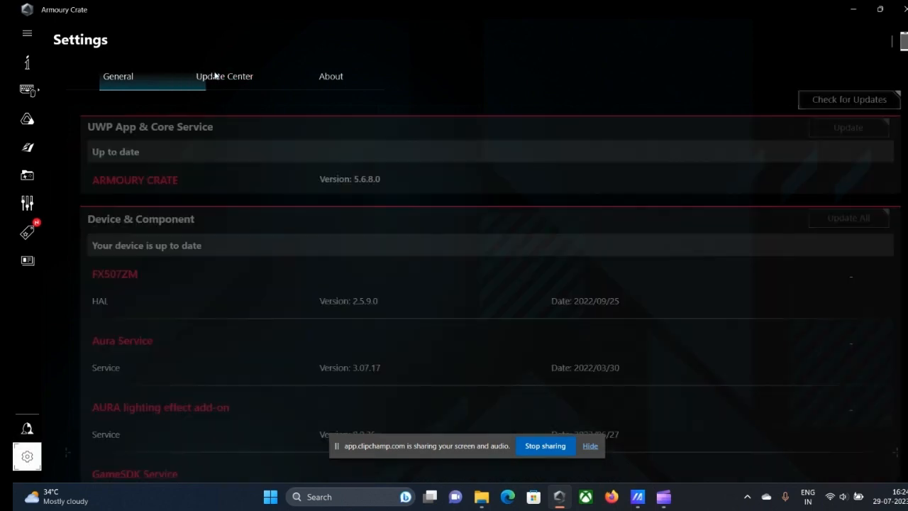
left_click(224, 76)
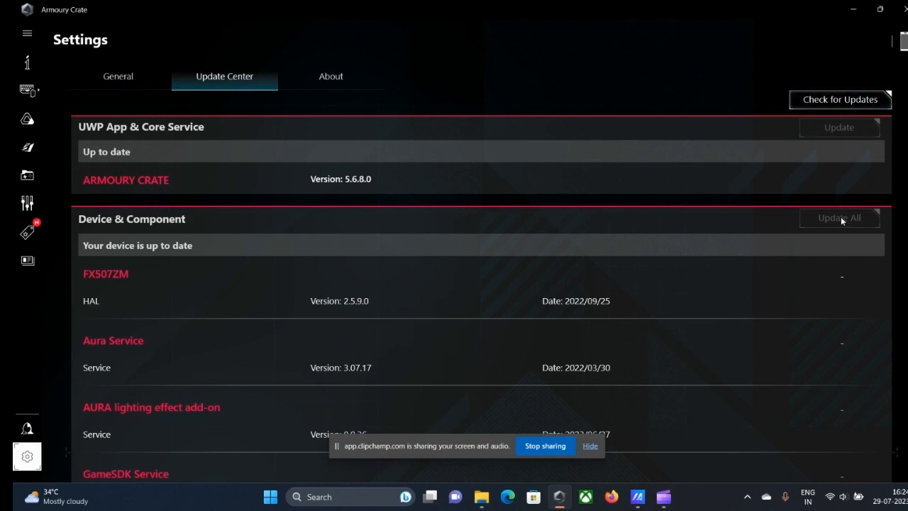
mouse_move(499, 269)
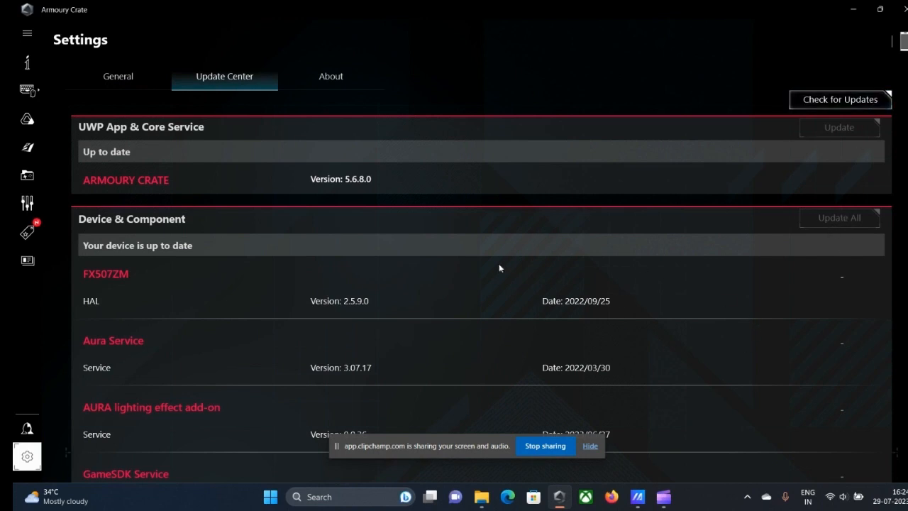
mouse_move(192, 272)
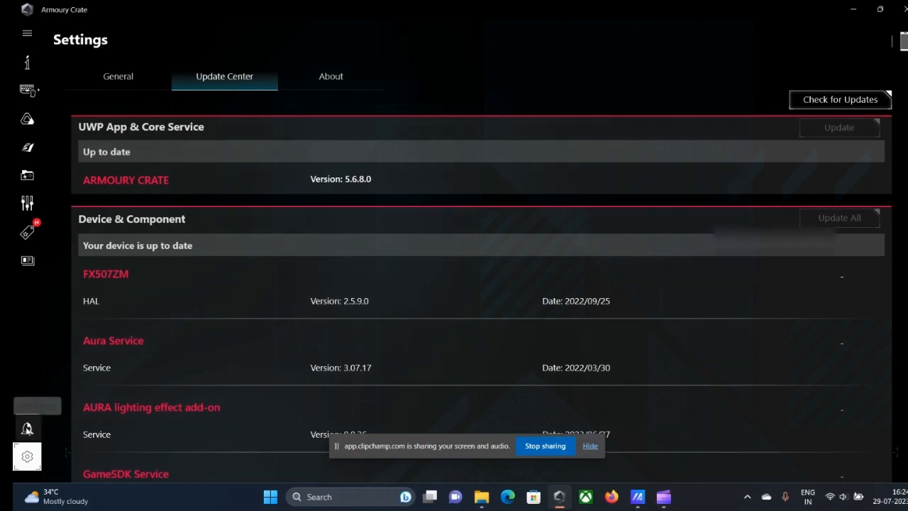
- Review the User Center's registered products, then its empty Registered Events list
left_click(27, 427)
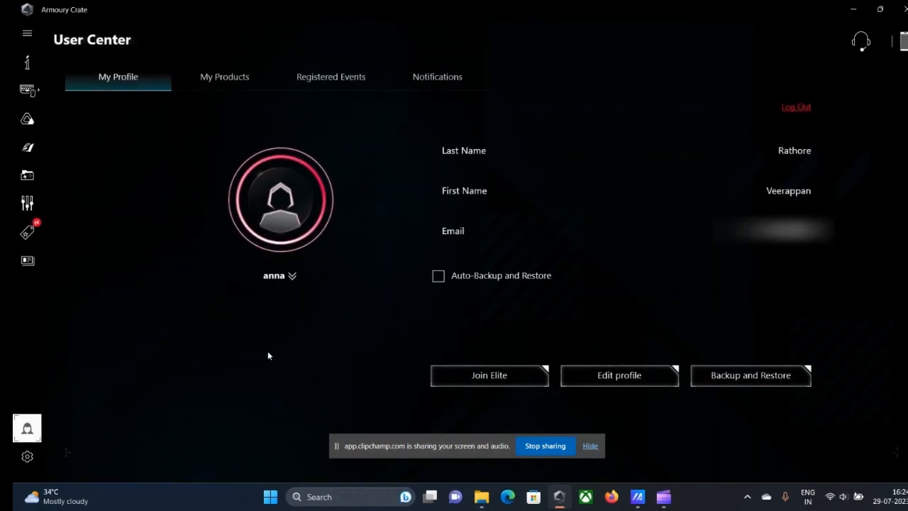
mouse_move(350, 202)
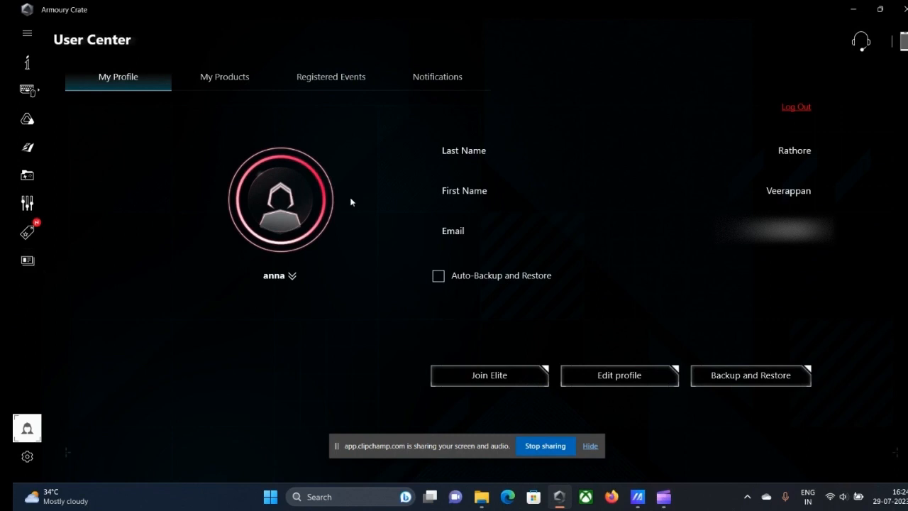
mouse_move(244, 226)
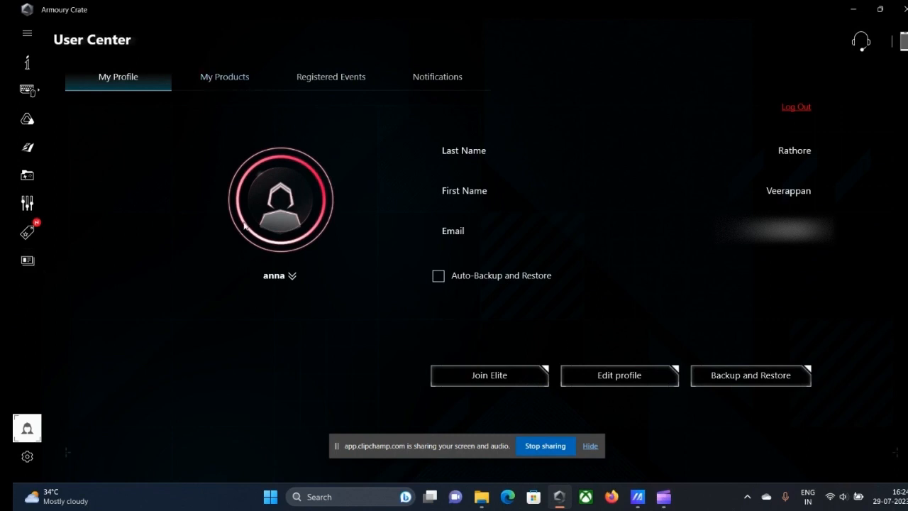
mouse_move(225, 77)
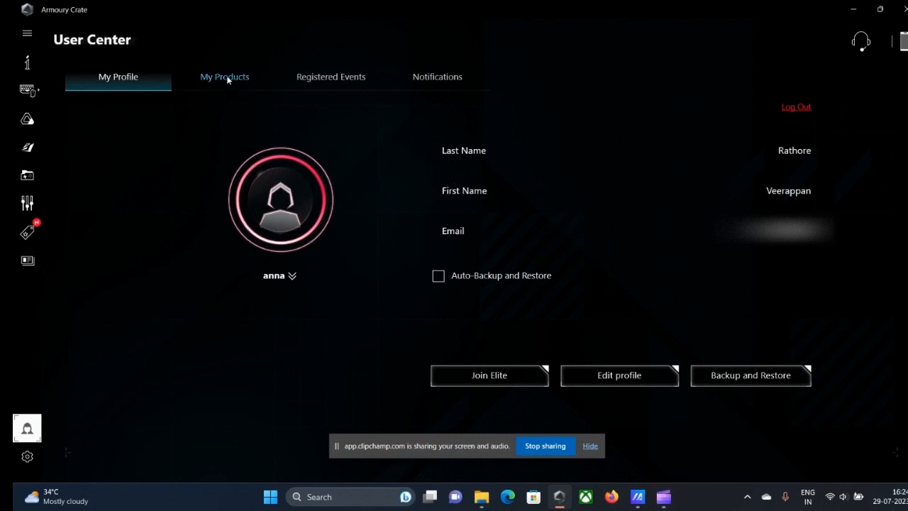
mouse_move(230, 85)
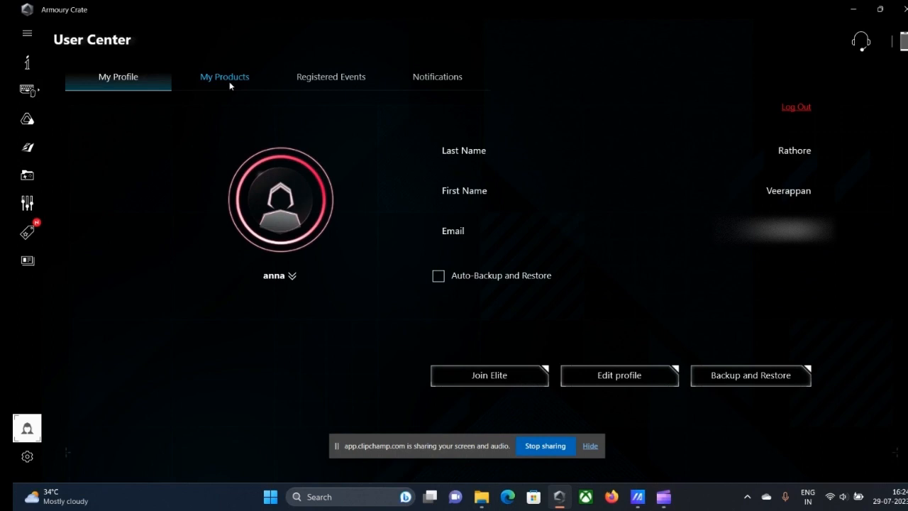
left_click(224, 77)
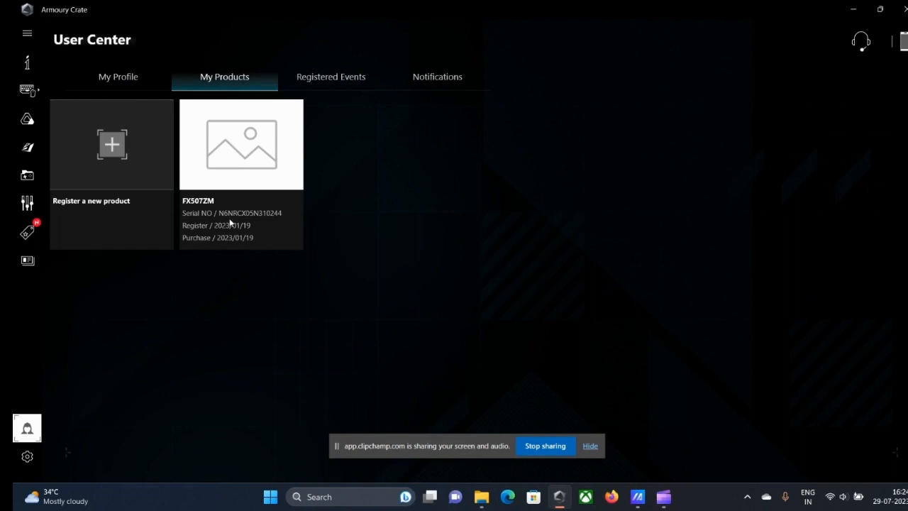
mouse_move(298, 181)
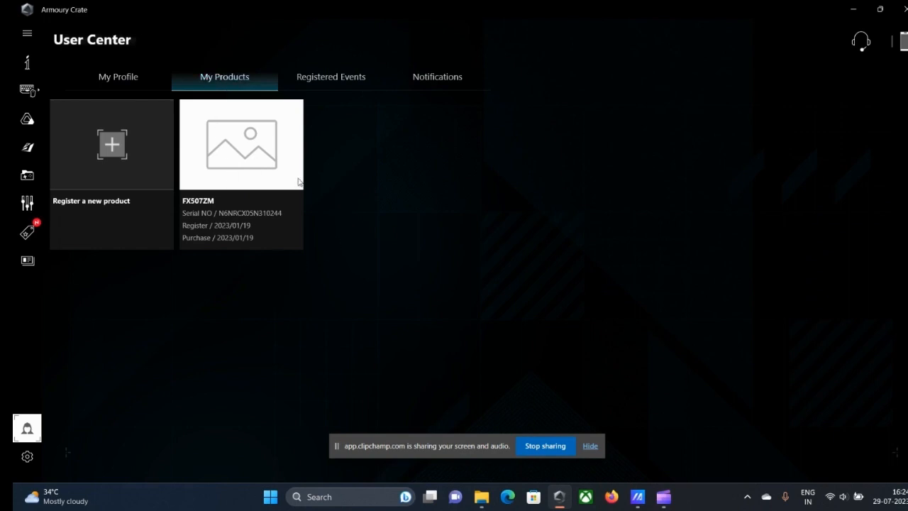
mouse_move(354, 317)
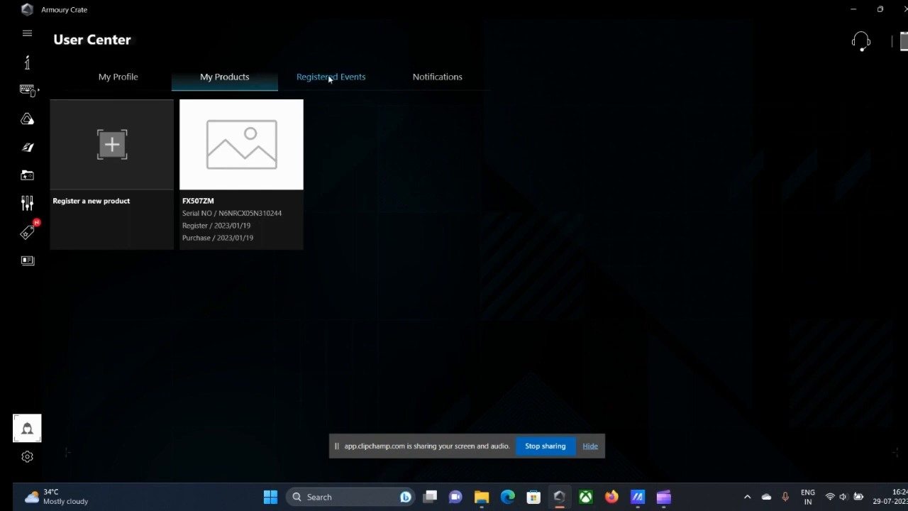
left_click(331, 77)
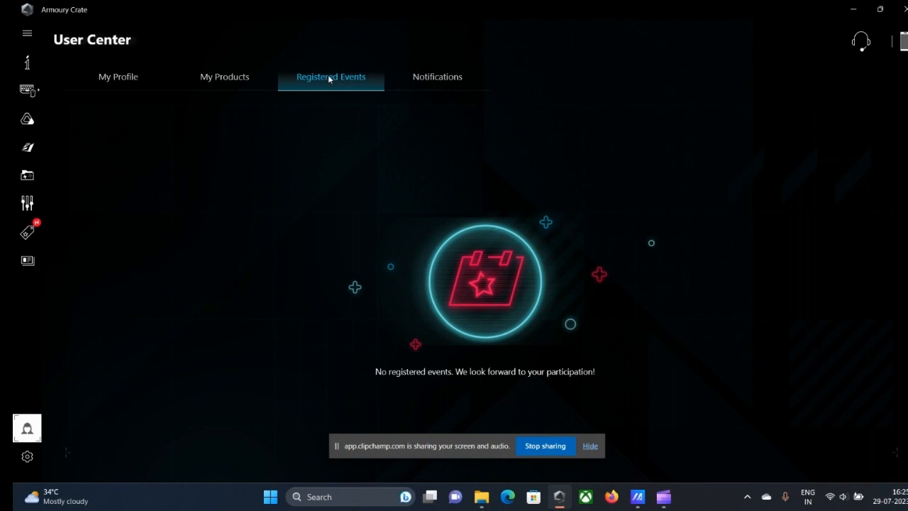
mouse_move(440, 88)
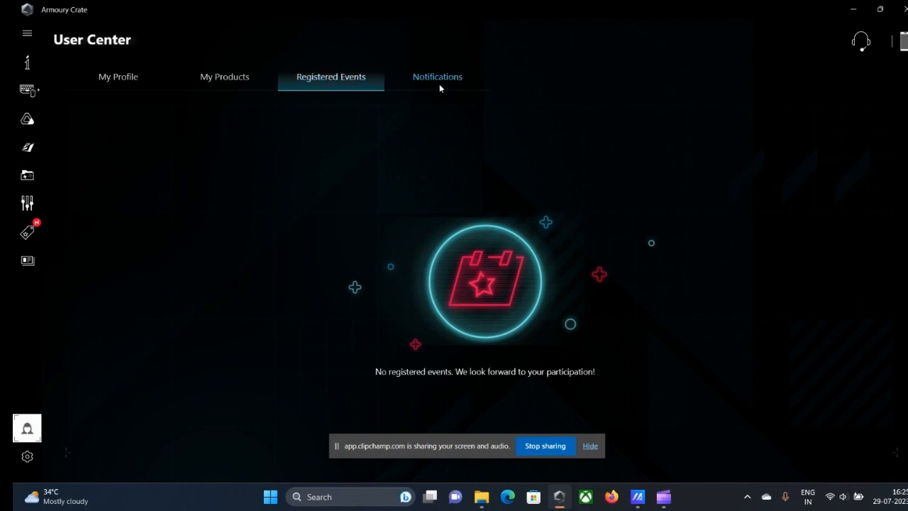
- Browse the dated ASUS promotional announcements under Notifications, then expand the sidebar menu
left_click(437, 77)
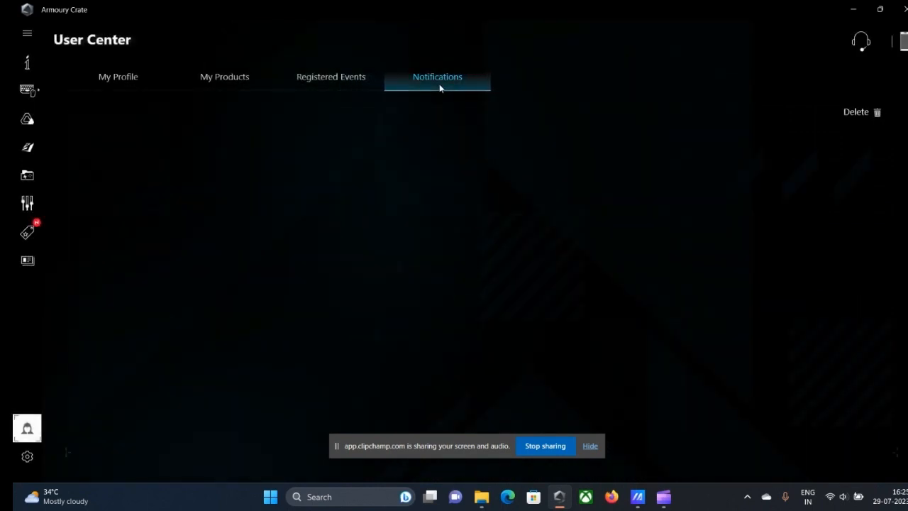
left_click(437, 77)
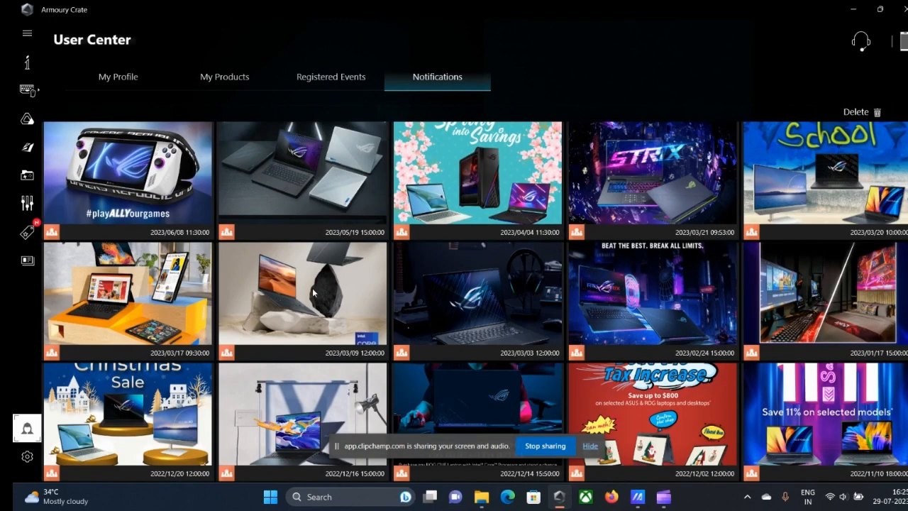
mouse_move(481, 272)
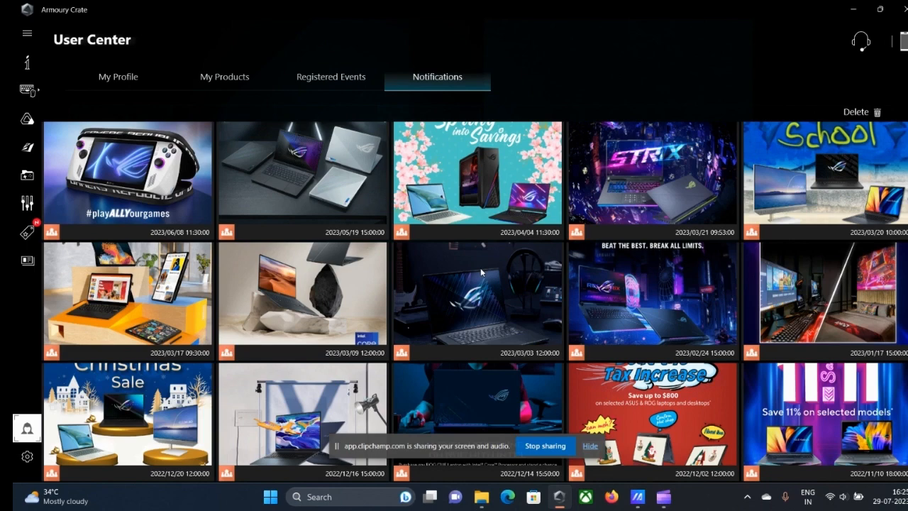
scroll("down", 3)
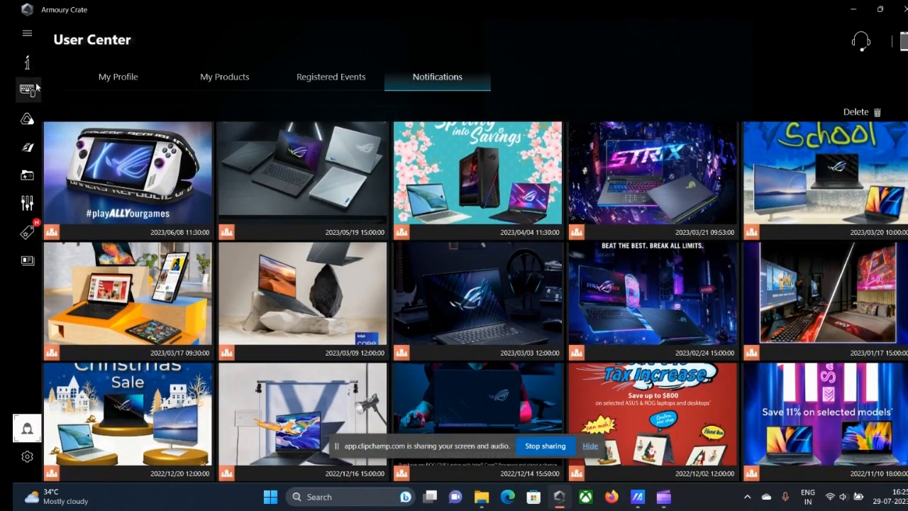
left_click(27, 33)
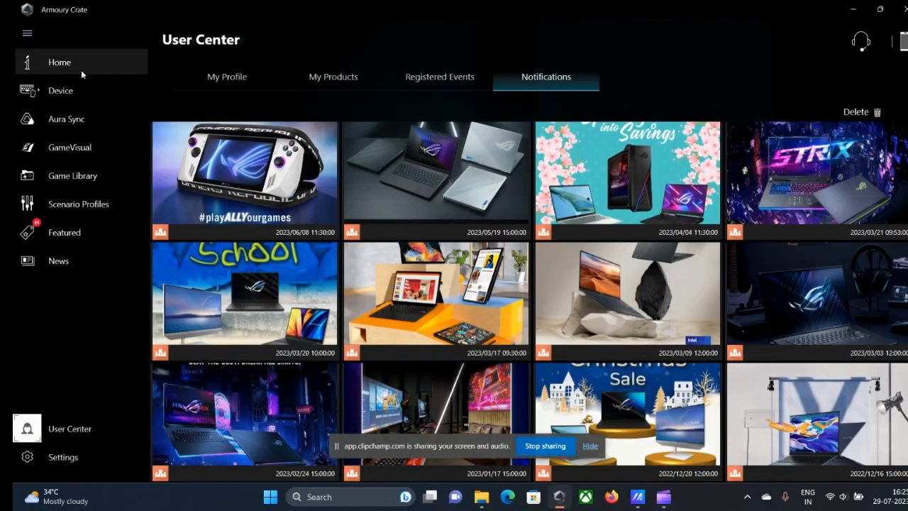
left_click(59, 62)
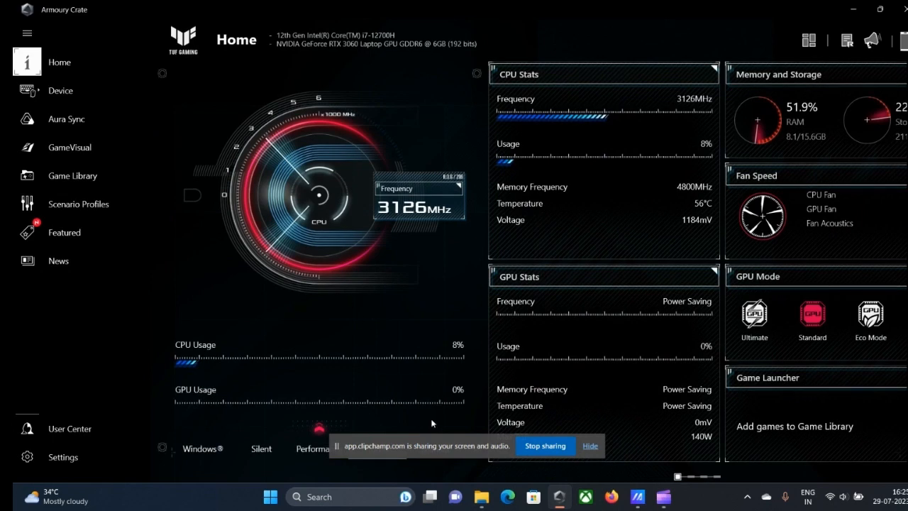
mouse_move(369, 293)
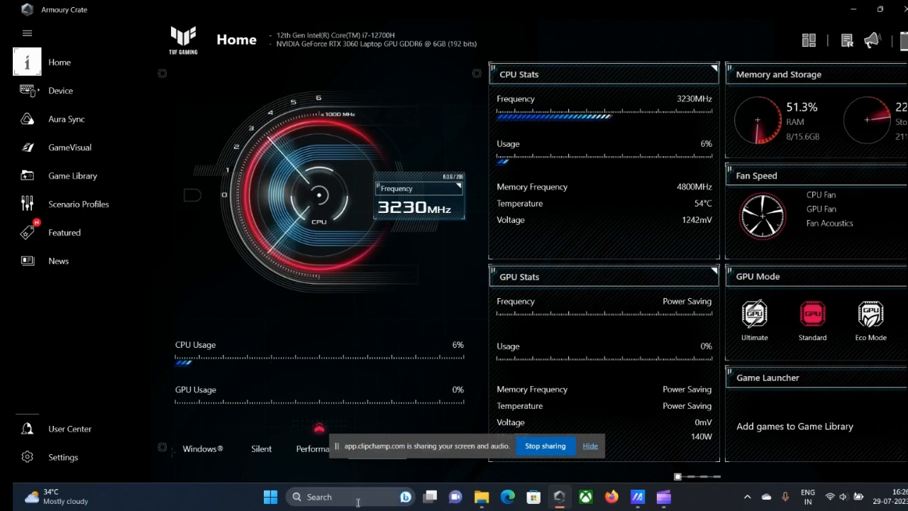
type("myasus")
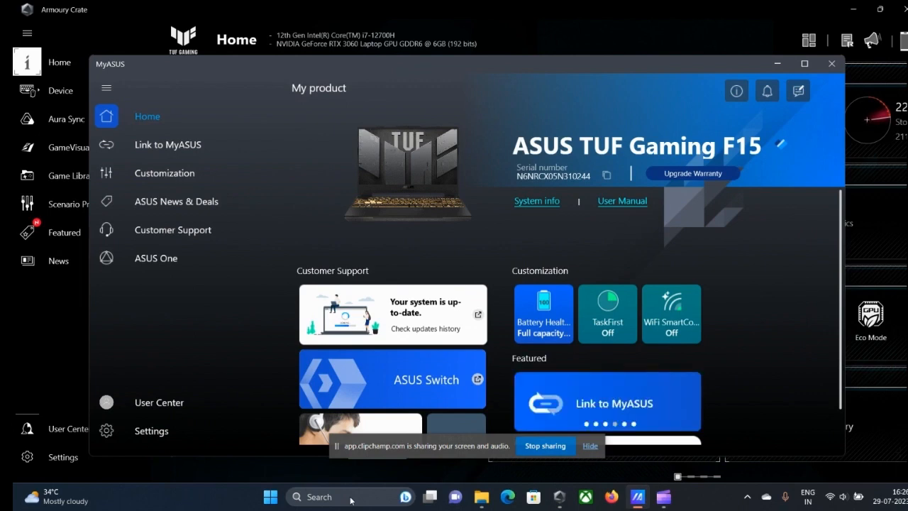
mouse_move(305, 248)
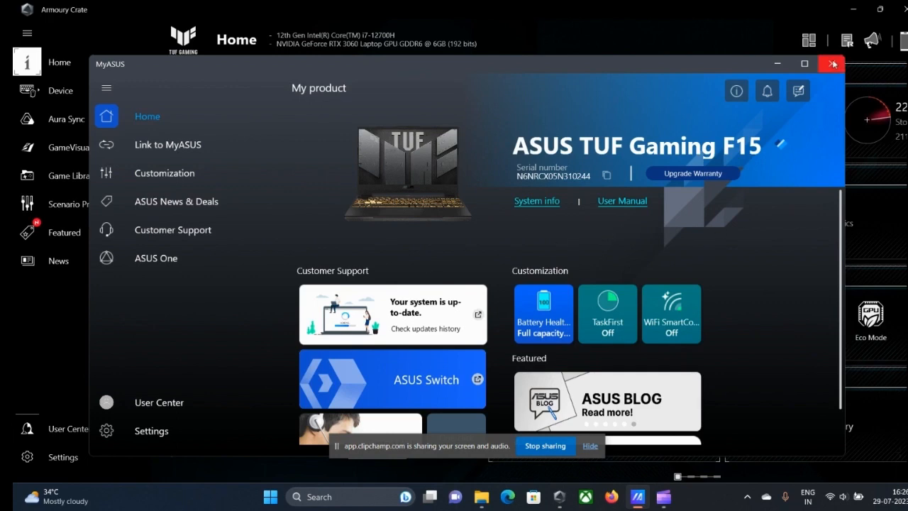
left_click(831, 64)
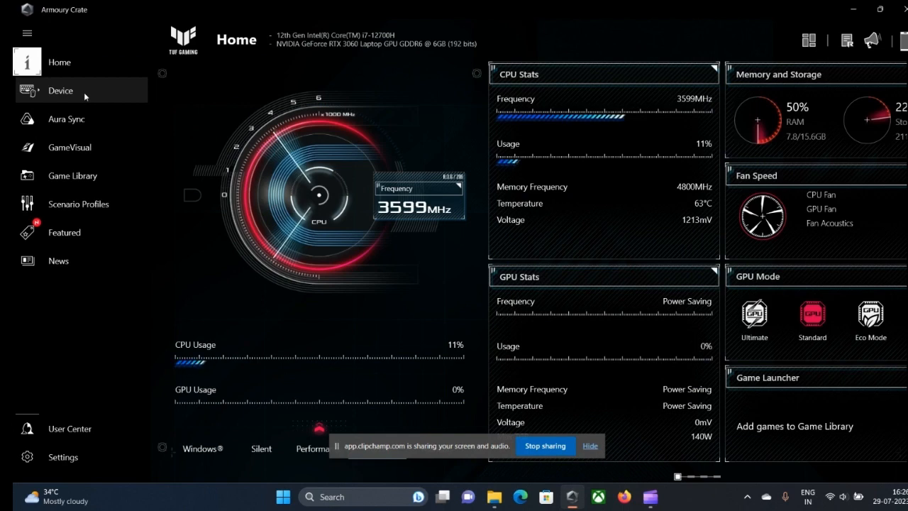
- Try the Strobing keyboard lighting effect and its color options in Device Lighting
left_click(60, 90)
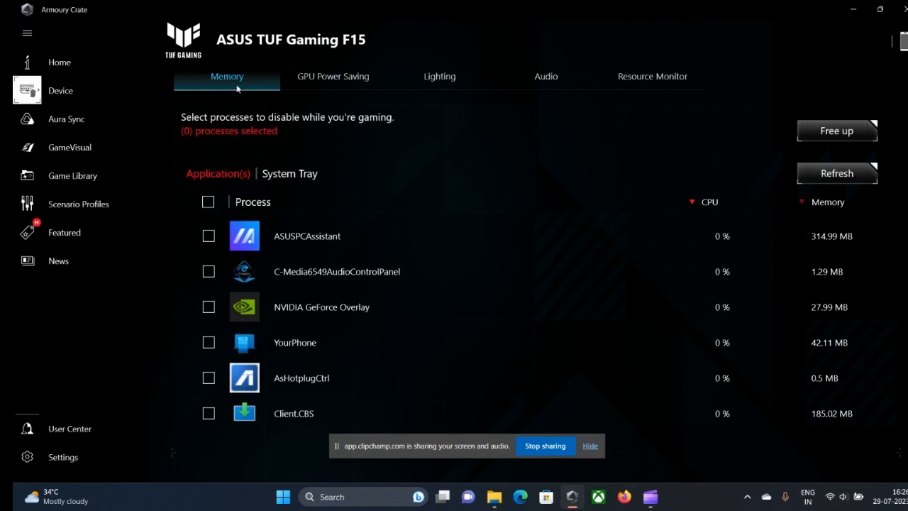
mouse_move(518, 145)
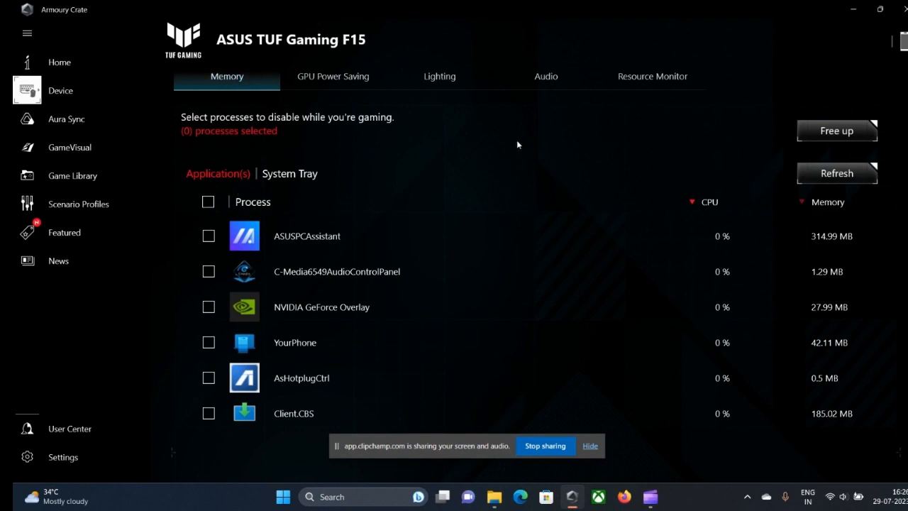
left_click(439, 76)
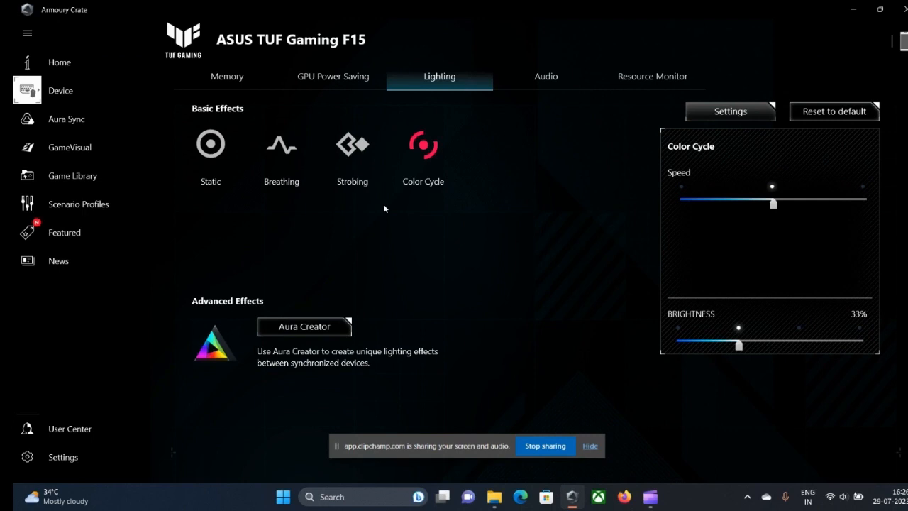
mouse_move(435, 225)
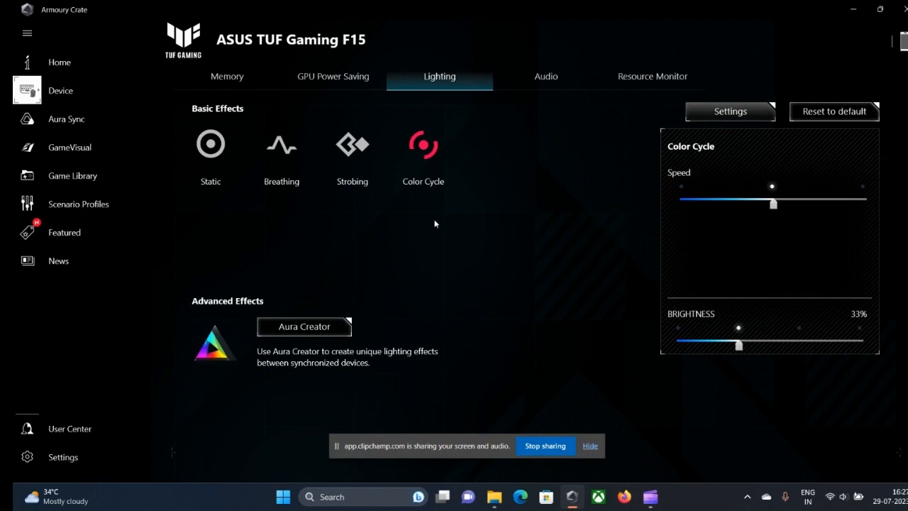
mouse_move(491, 230)
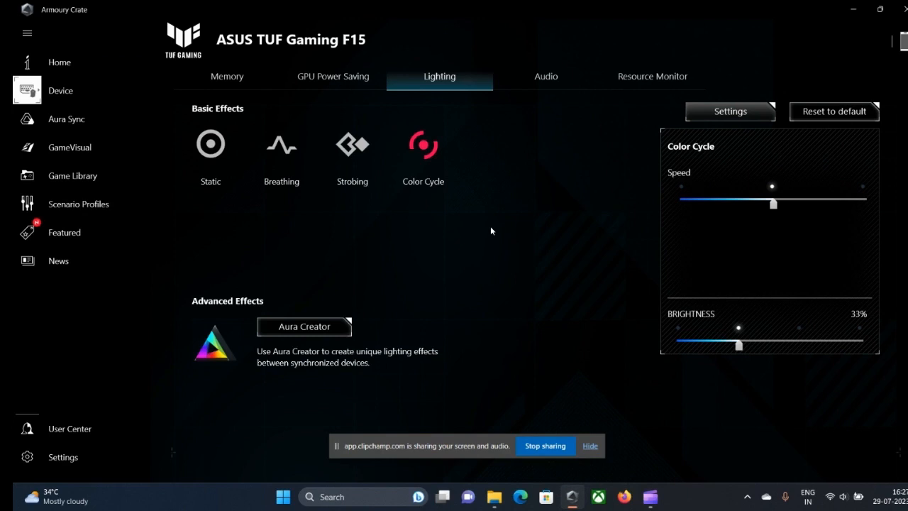
mouse_move(718, 191)
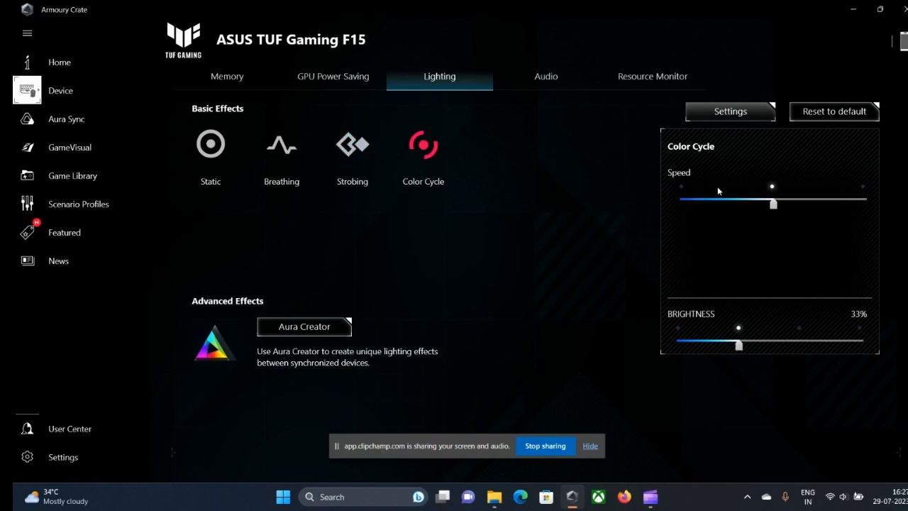
mouse_move(422, 221)
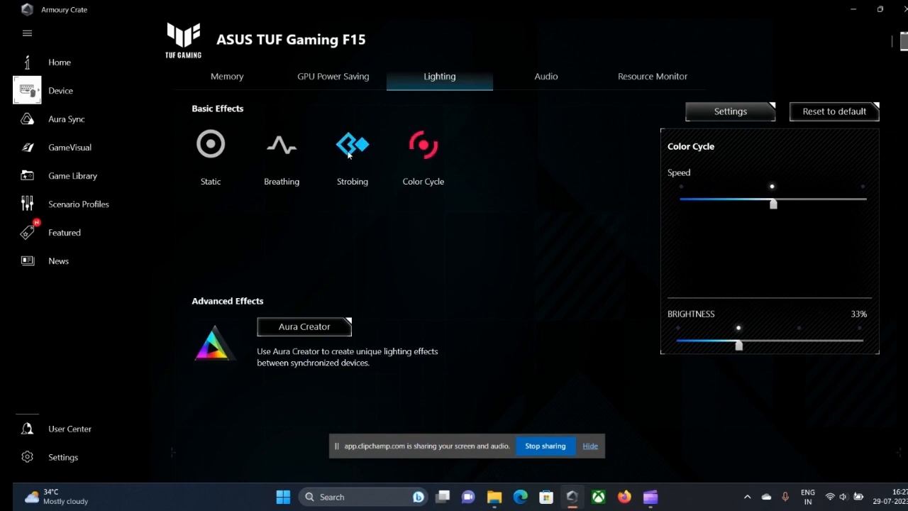
left_click(352, 145)
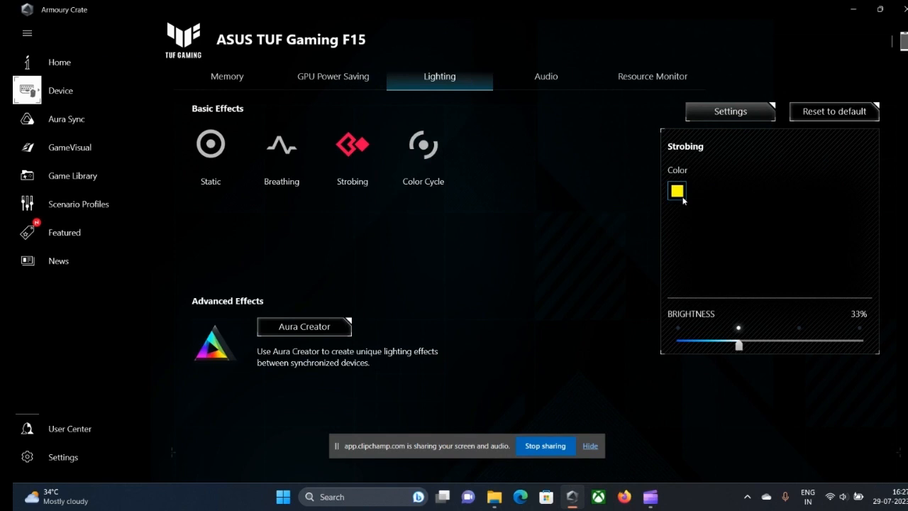
left_click(677, 191)
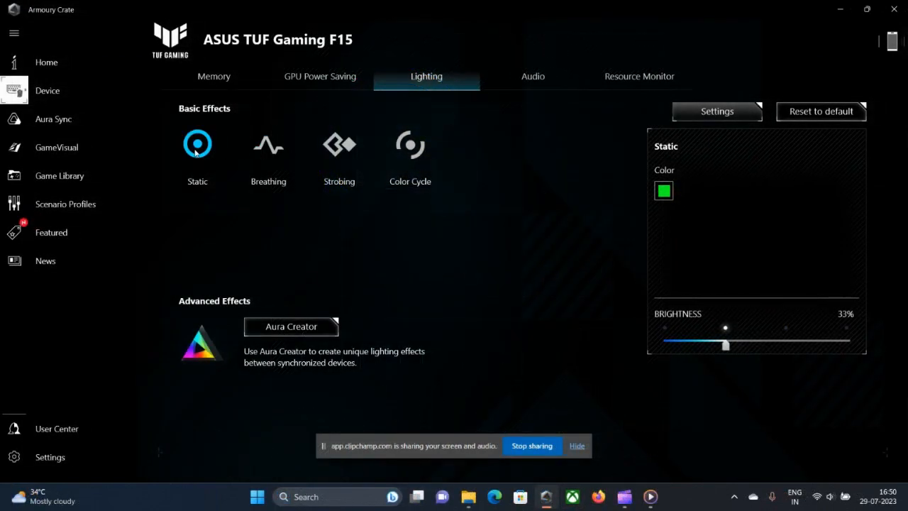
left_click(339, 144)
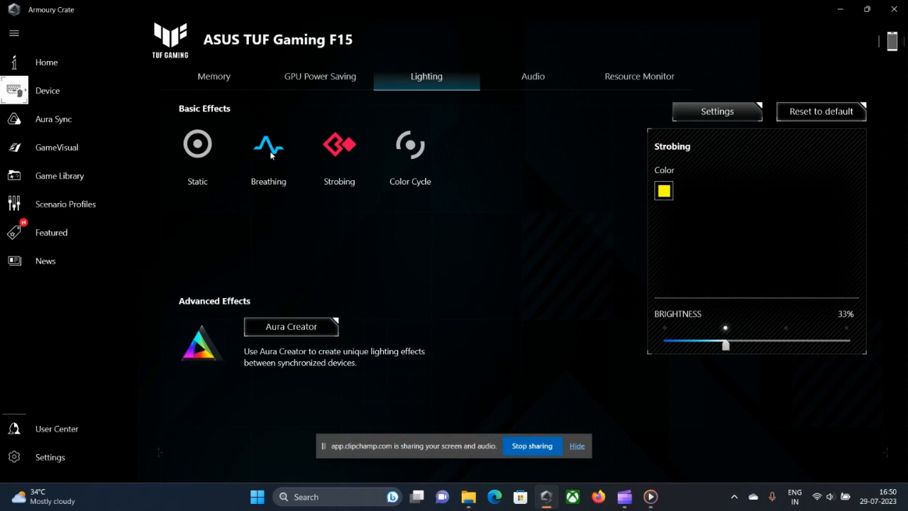
- Set the keyboard lighting to a green Static effect, then view the Resource Monitor
left_click(197, 144)
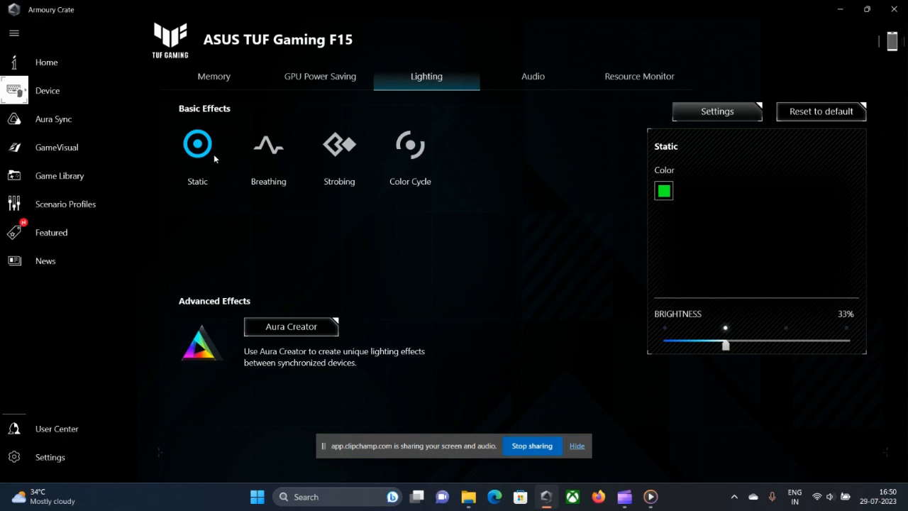
left_click(197, 144)
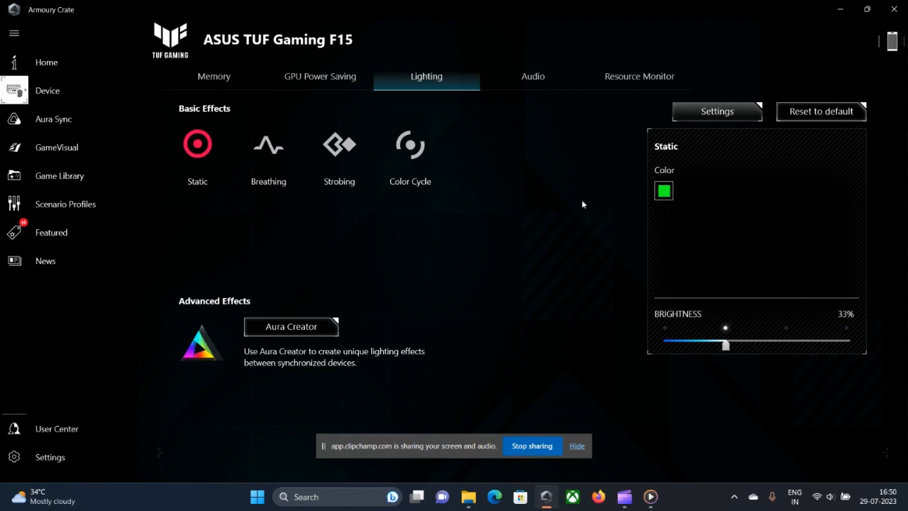
left_click(664, 190)
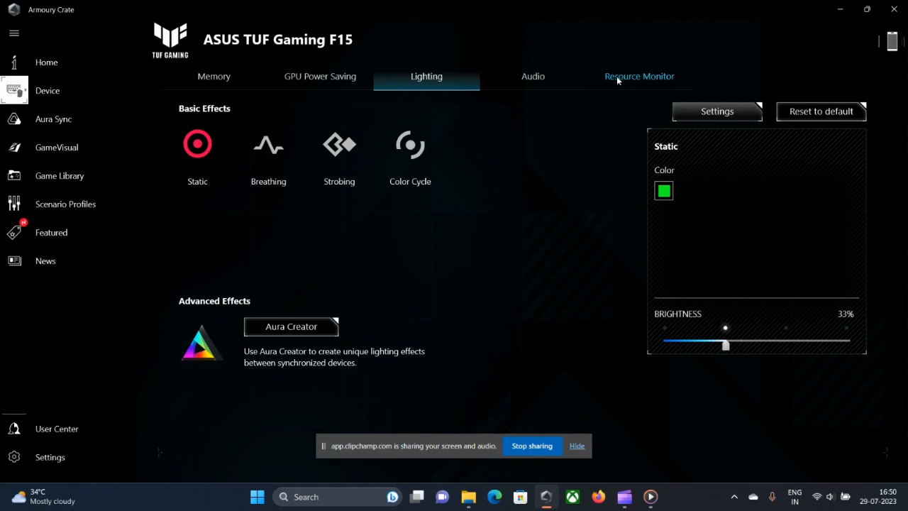
left_click(639, 76)
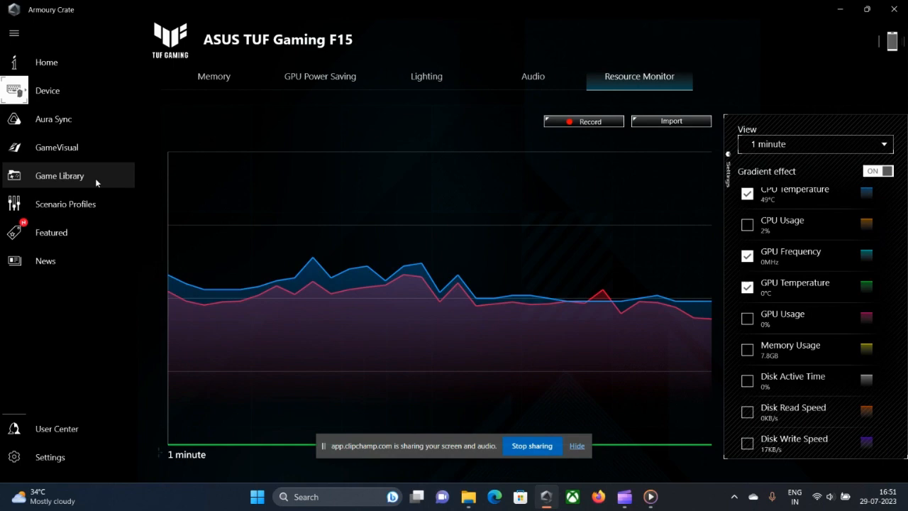
mouse_move(92, 204)
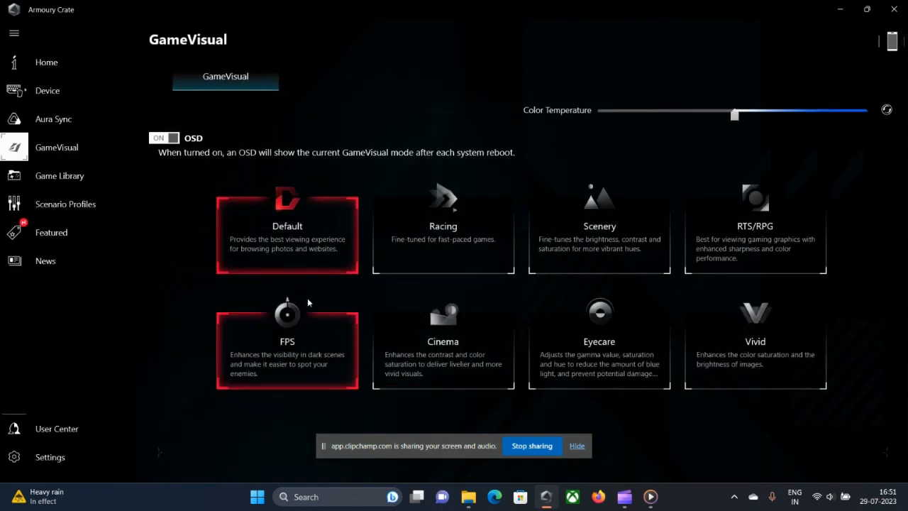
mouse_move(850, 409)
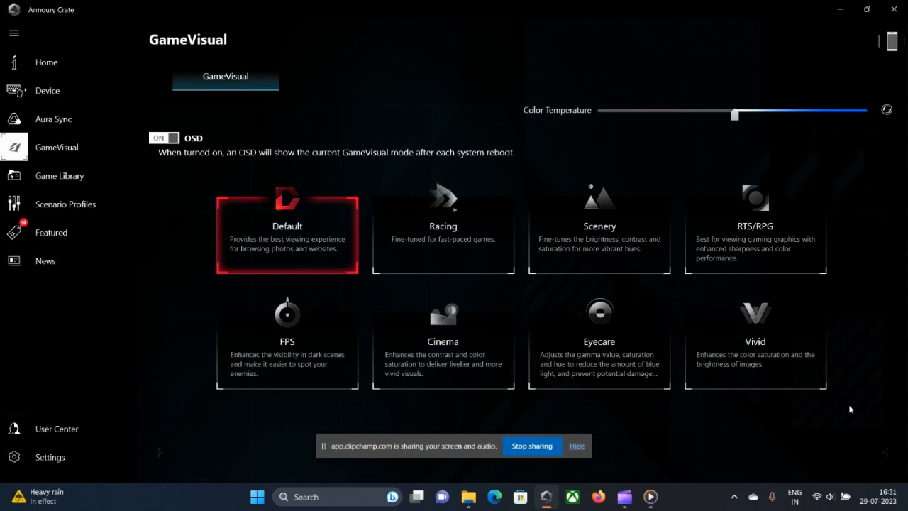
mouse_move(861, 395)
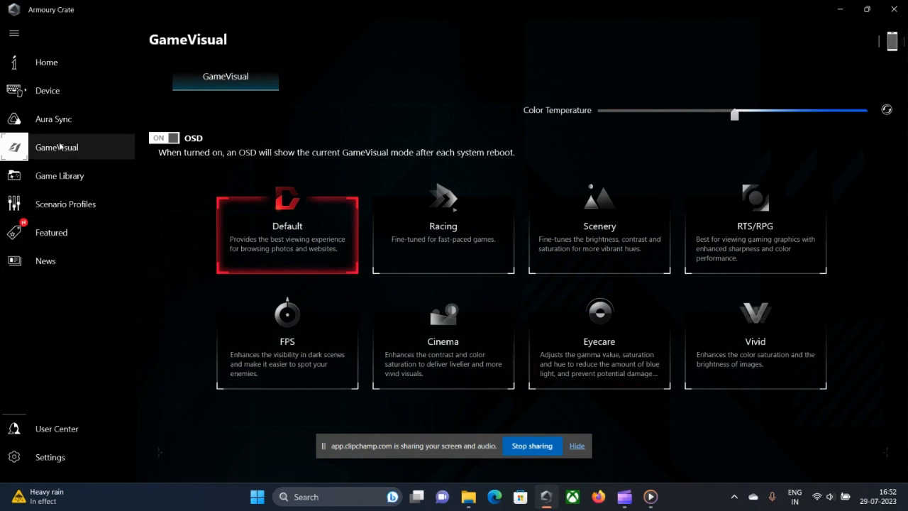
mouse_move(352, 144)
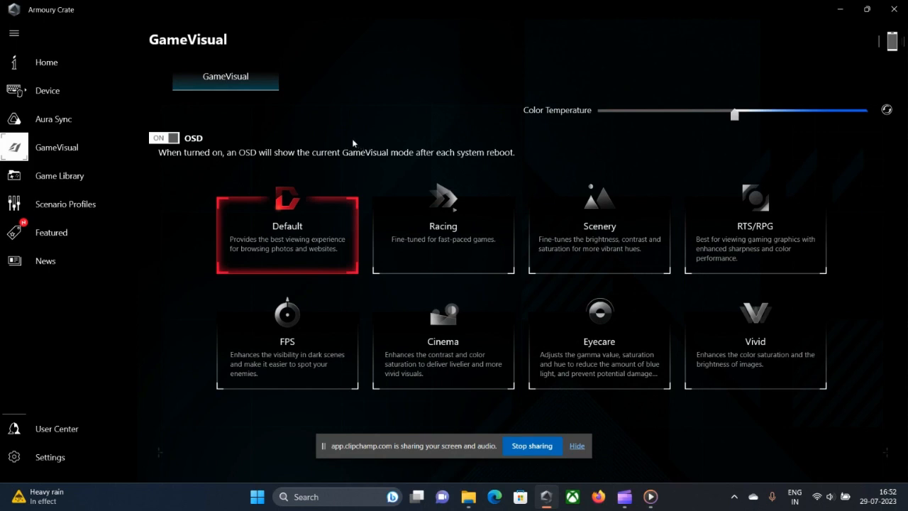
mouse_move(294, 119)
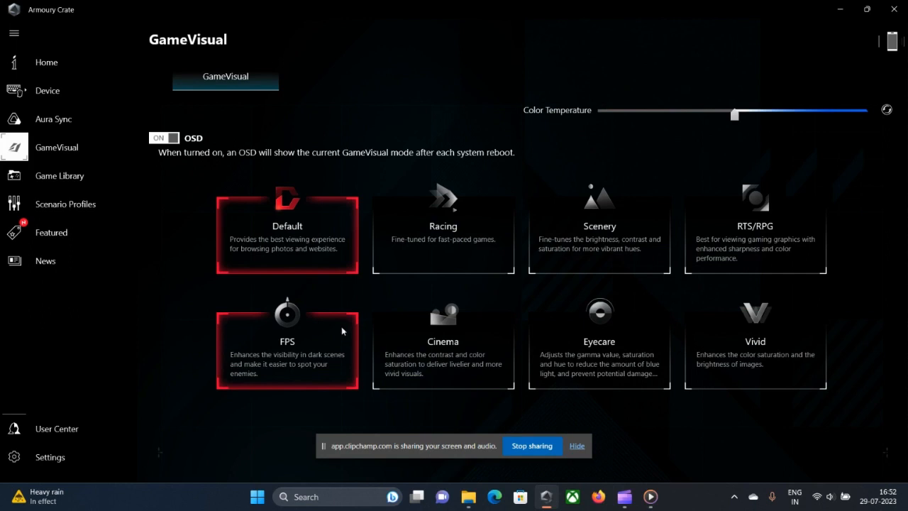
- Leave GameVisual on Default mode and go to the Game Library page
left_click(443, 234)
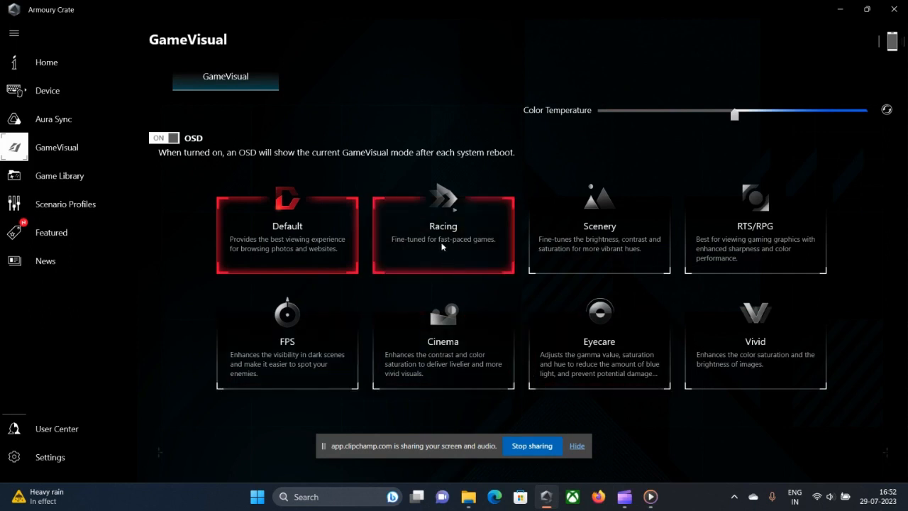
mouse_move(443, 238)
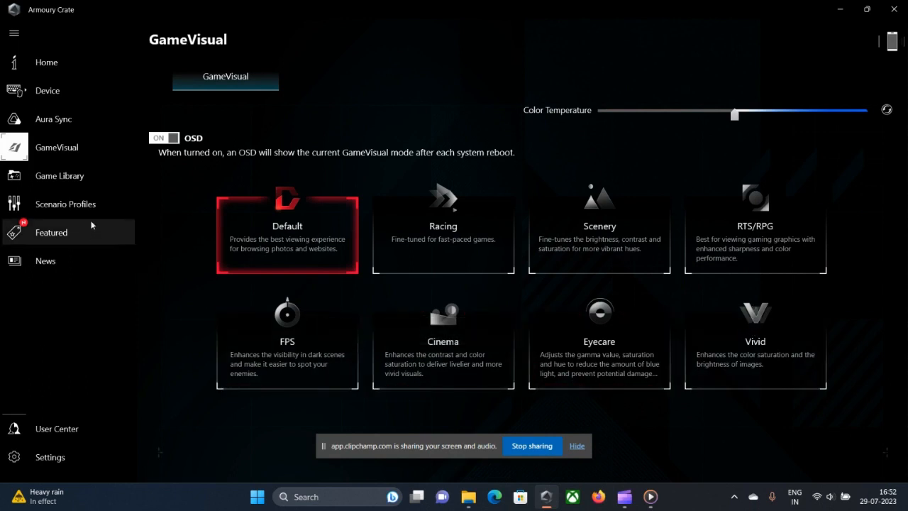
left_click(60, 175)
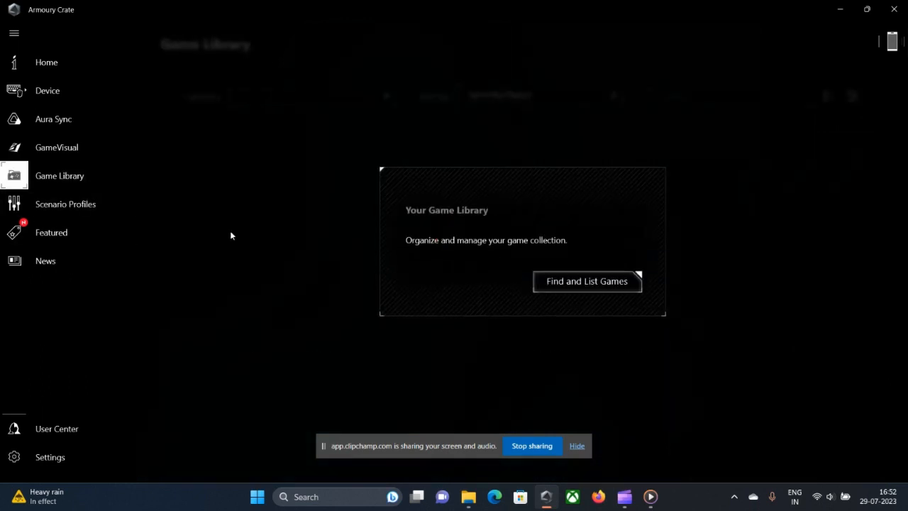
- Start the Find and List Games scan of the computer
left_click(587, 281)
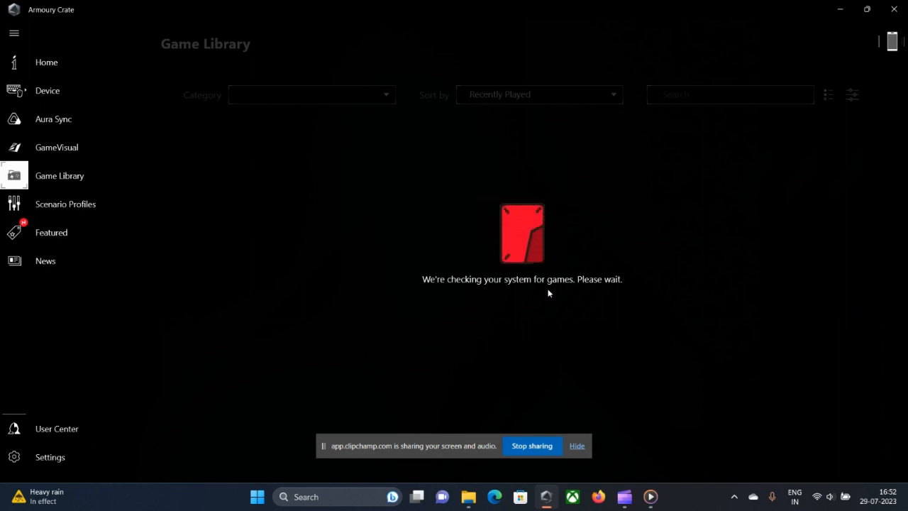
mouse_move(321, 278)
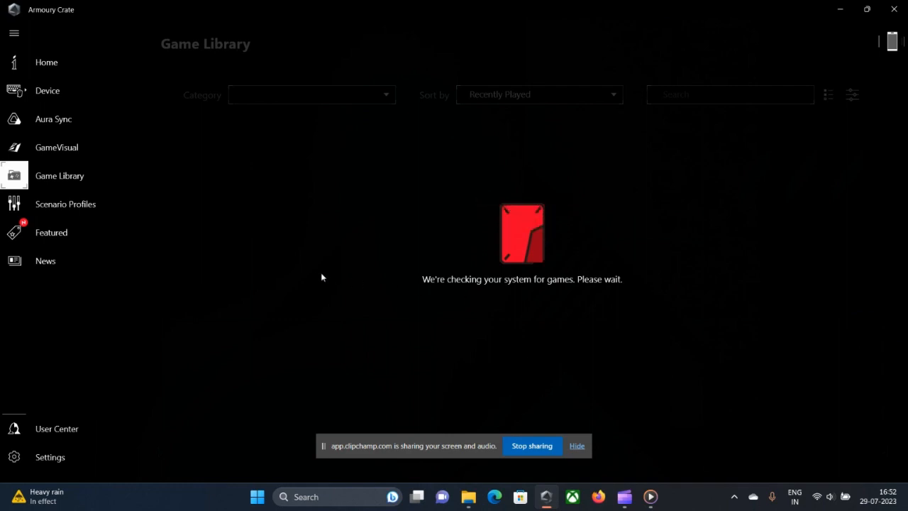
mouse_move(497, 306)
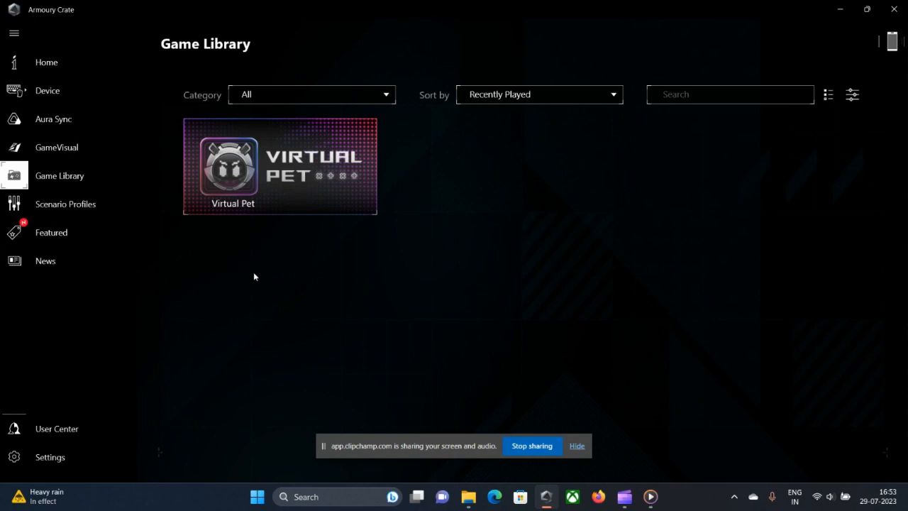
mouse_move(385, 342)
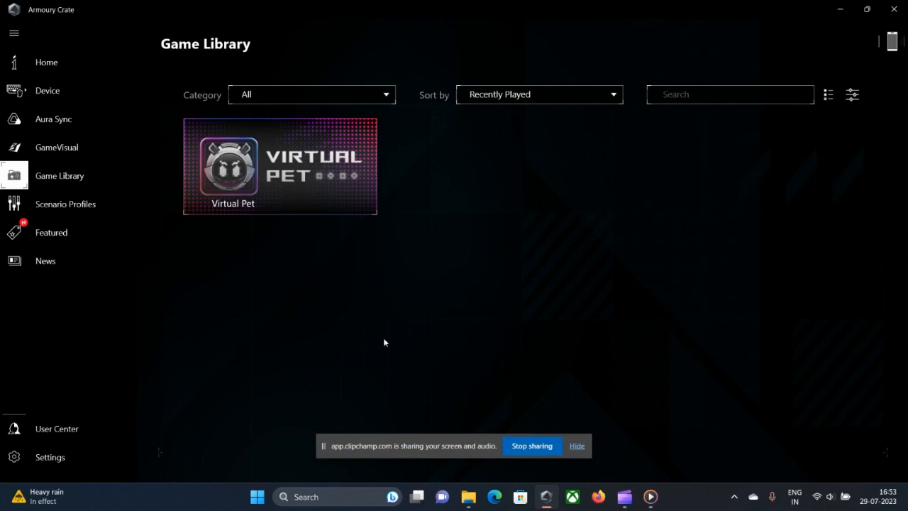
mouse_move(726, 487)
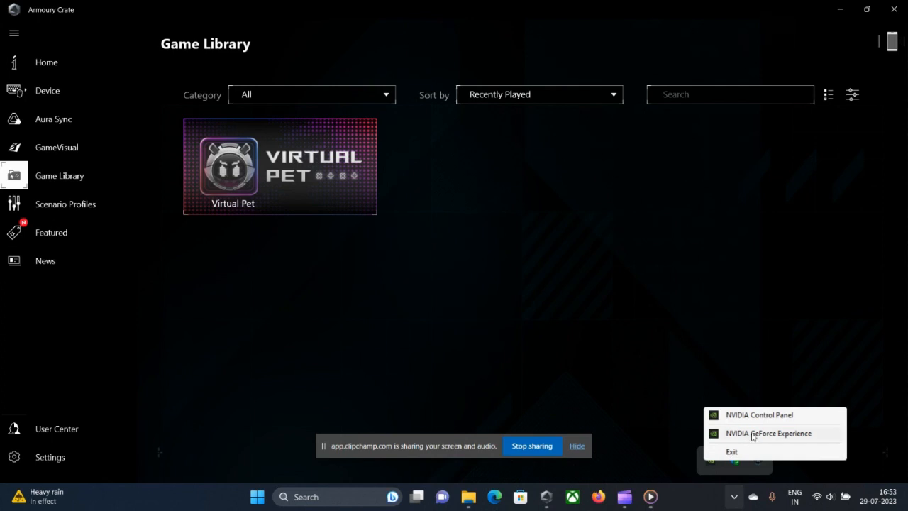
- Launch GeForce Experience and confirm Studio Driver 536.67 is installed under Drivers
left_click(566, 319)
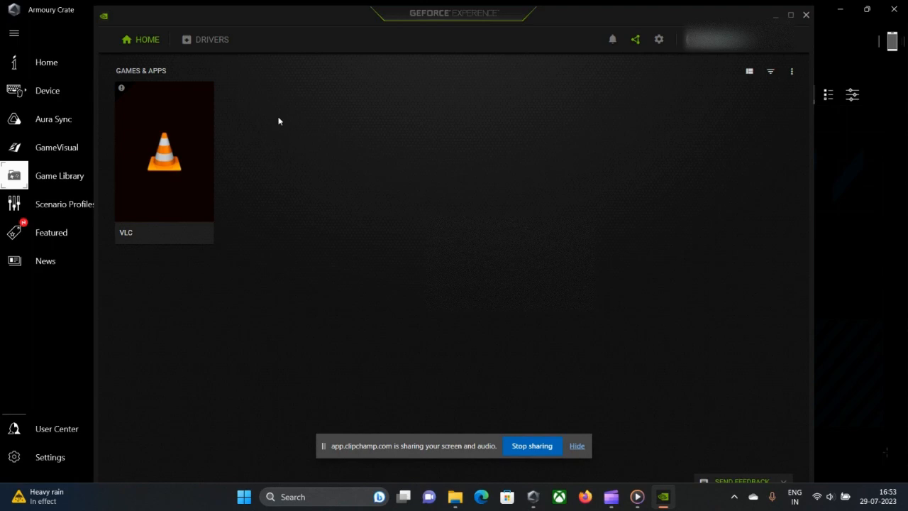
left_click(212, 39)
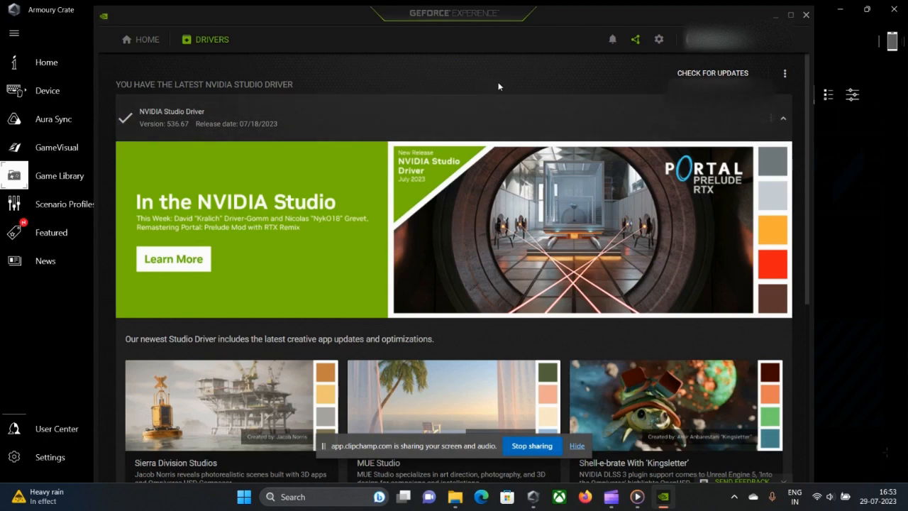
mouse_move(656, 88)
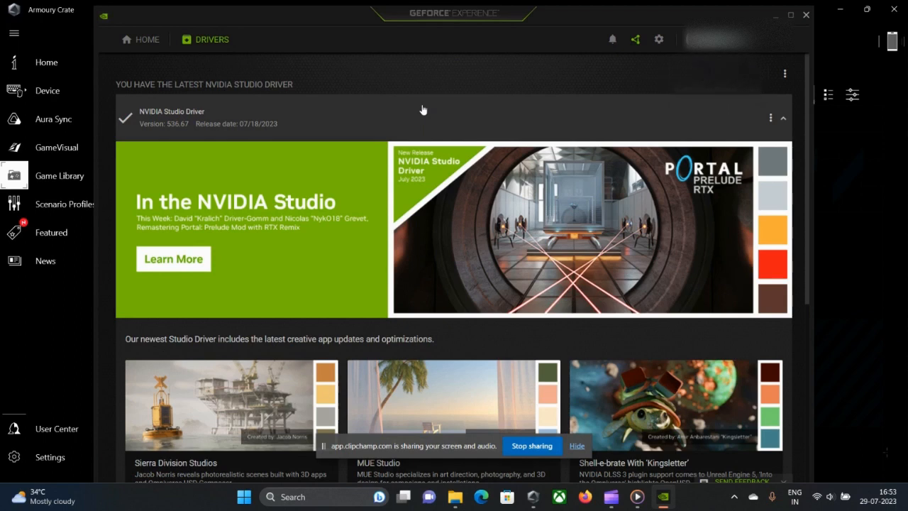
mouse_move(614, 101)
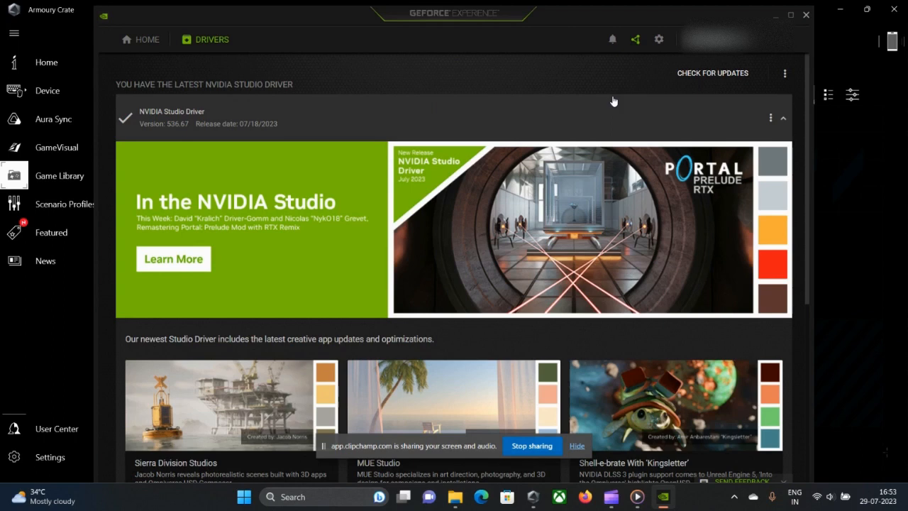
mouse_move(623, 189)
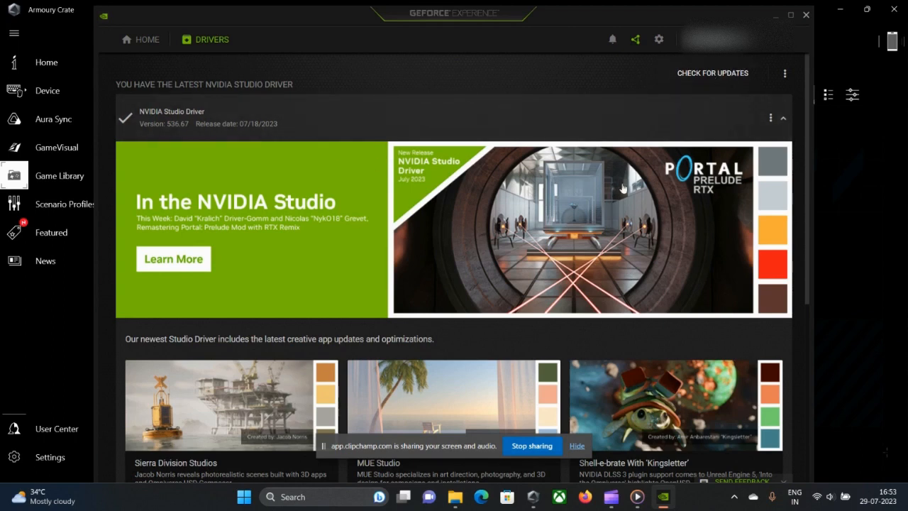
mouse_move(297, 81)
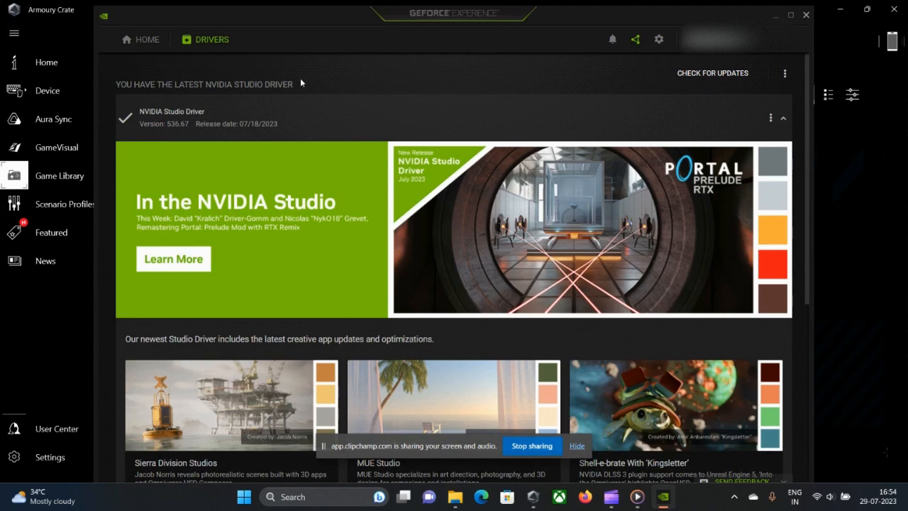
mouse_move(447, 89)
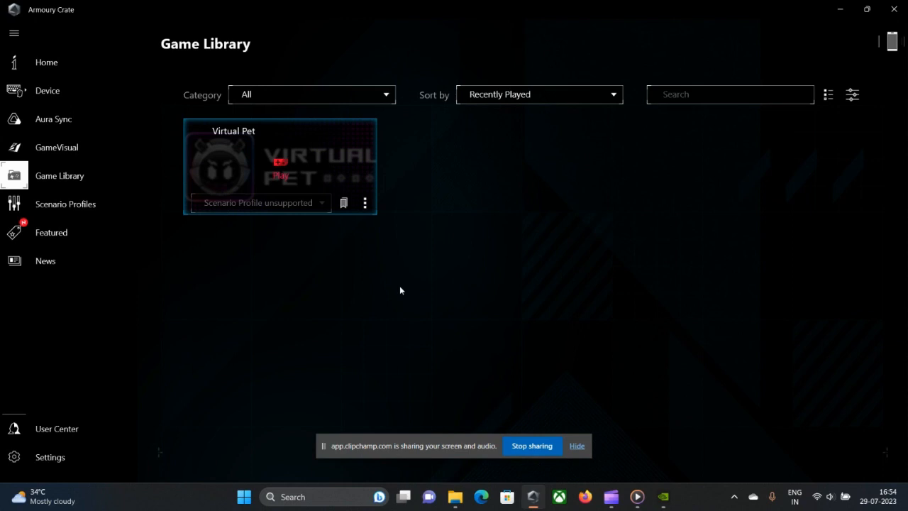
mouse_move(284, 363)
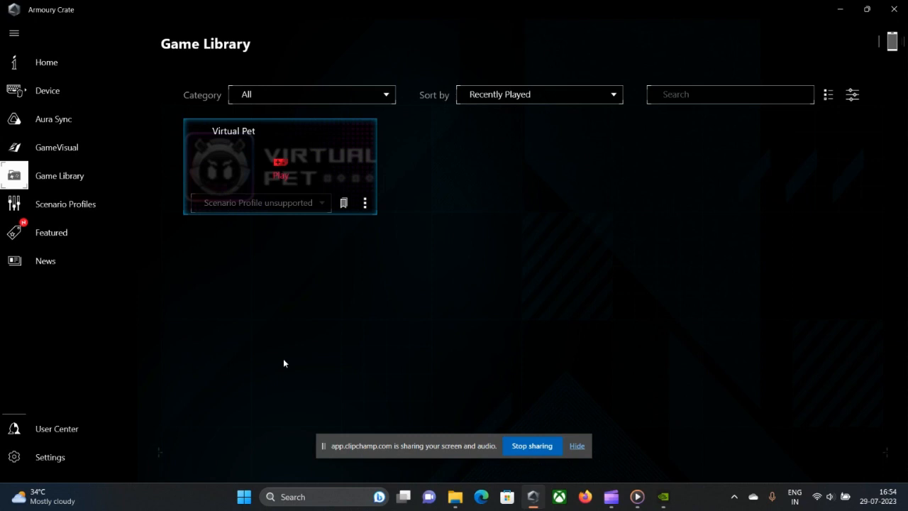
mouse_move(376, 316)
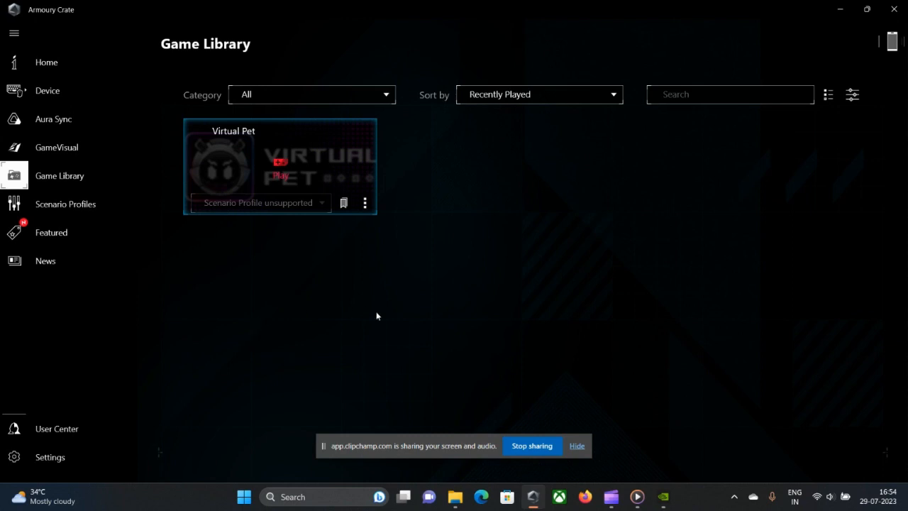
mouse_move(394, 321)
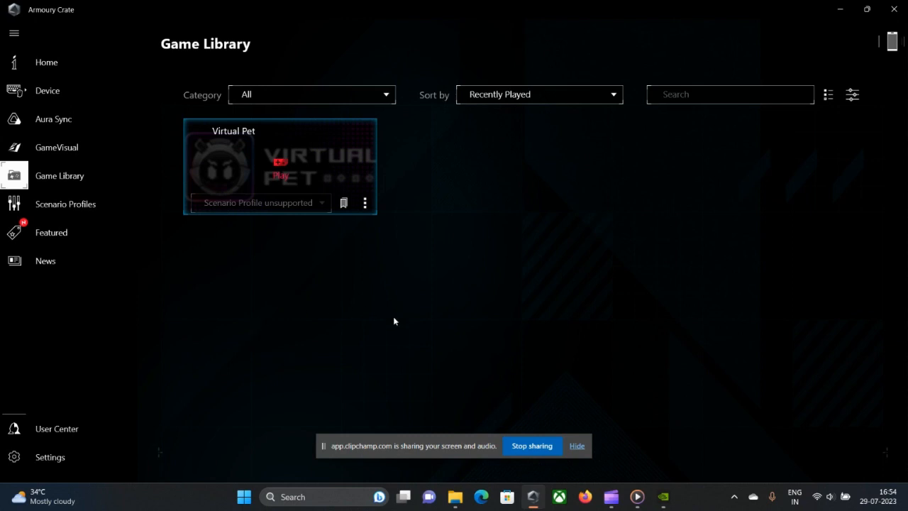
mouse_move(546, 386)
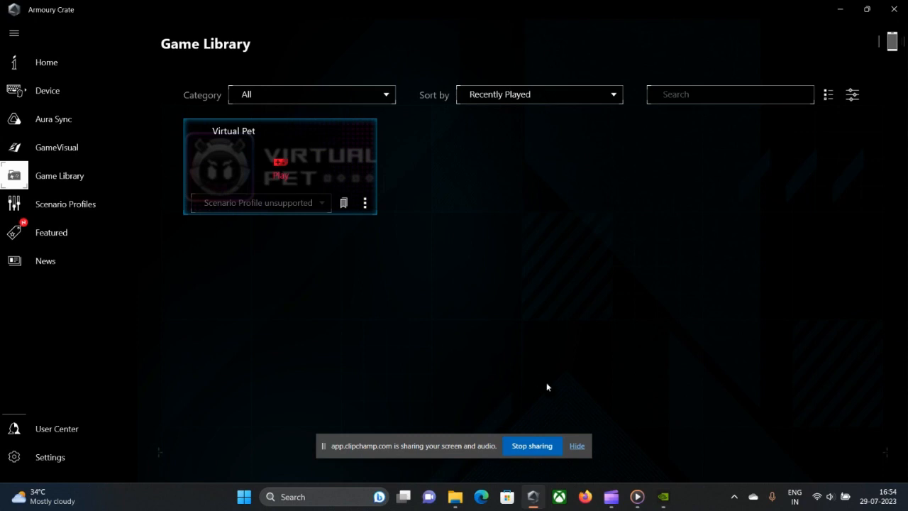
mouse_move(626, 444)
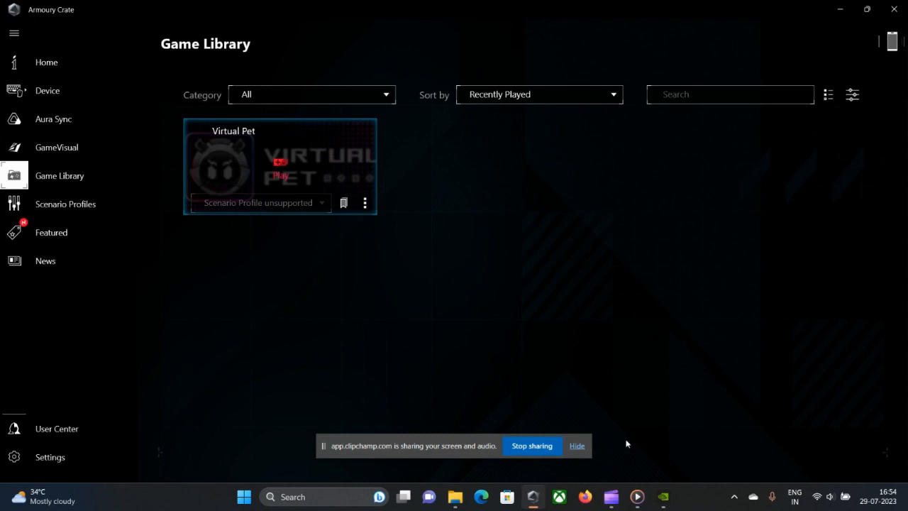